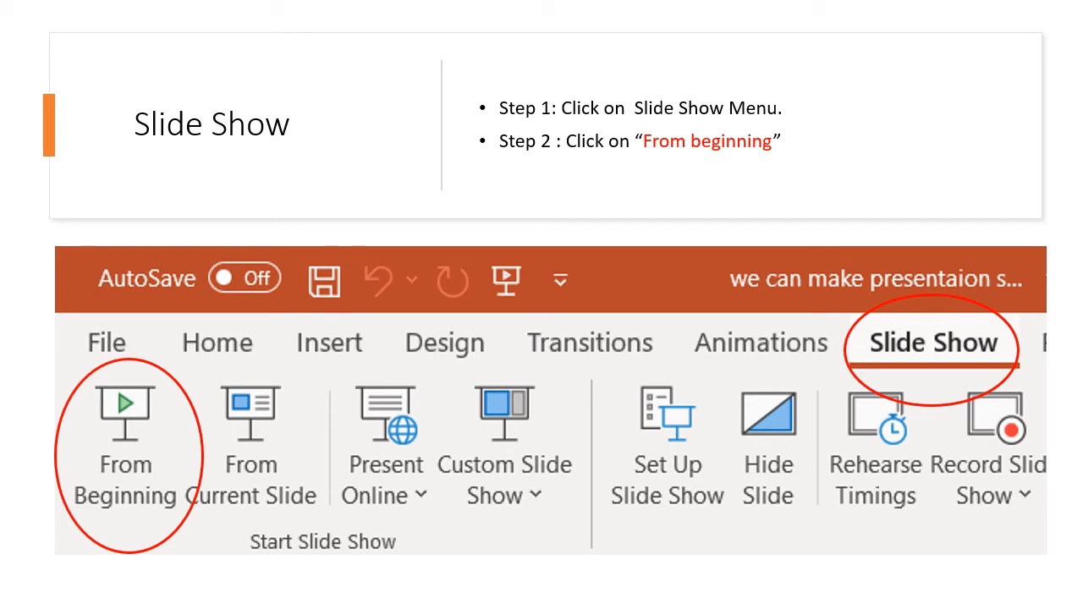
pyautogui.click(125, 420)
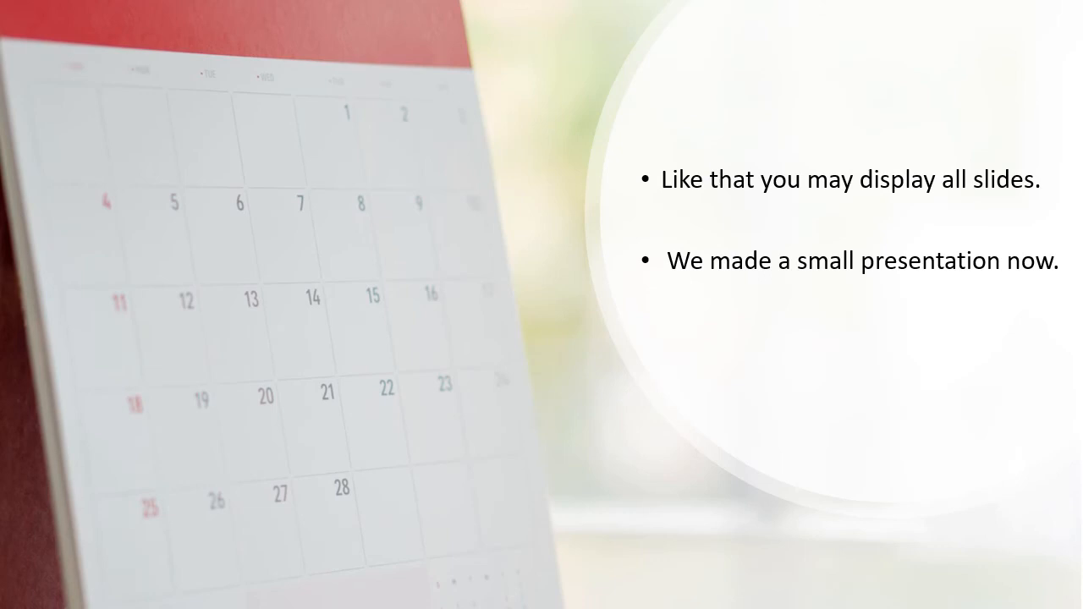